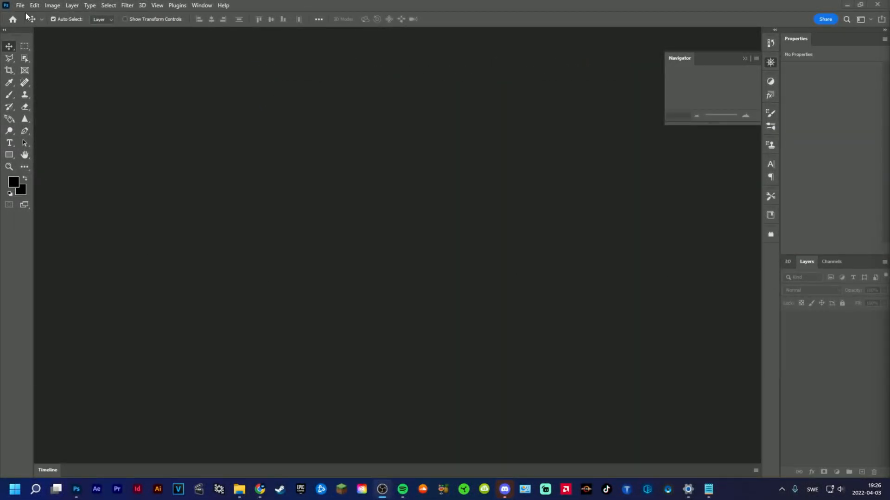
- Start a new document via File > New with width and height 1500 pixels
click(19, 6)
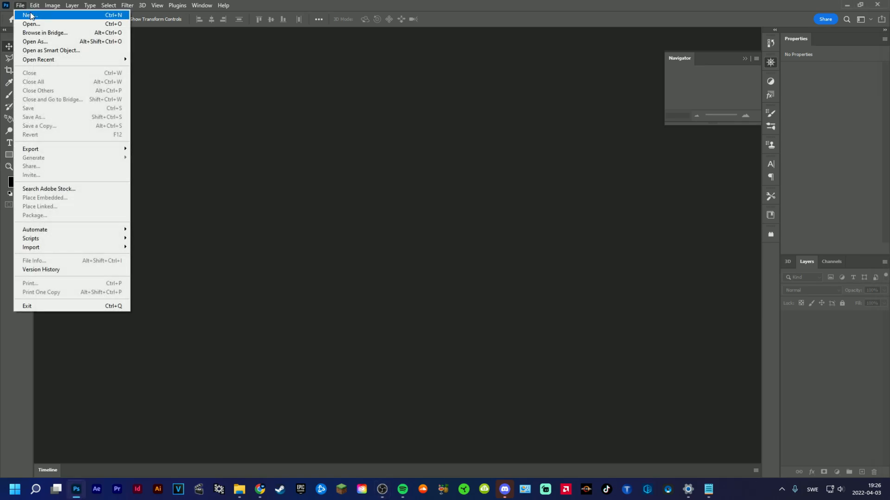
click(29, 15)
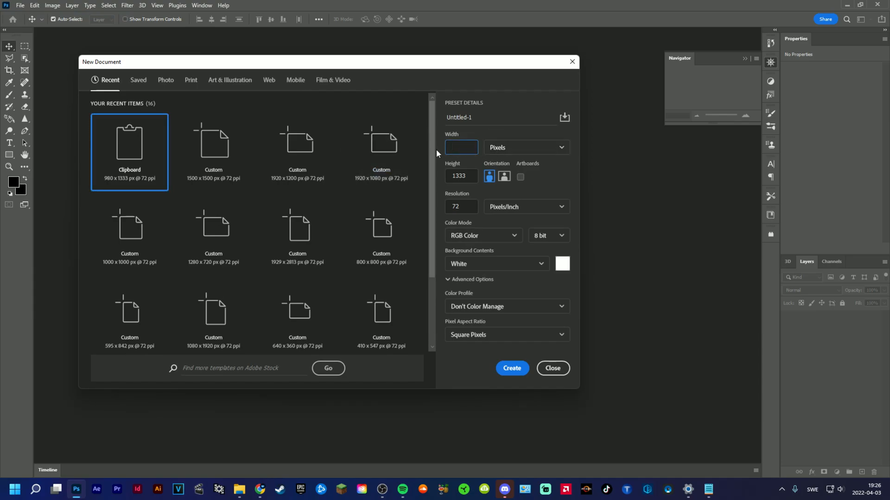
text(1500)
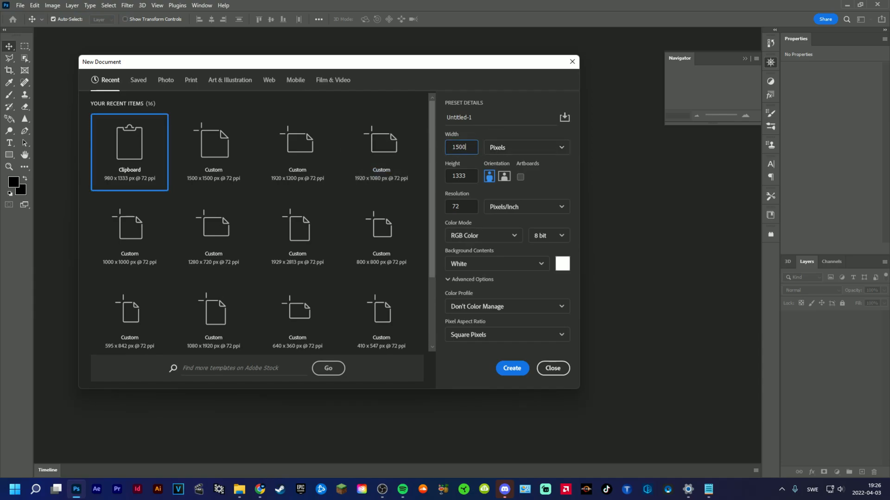
click(503, 176)
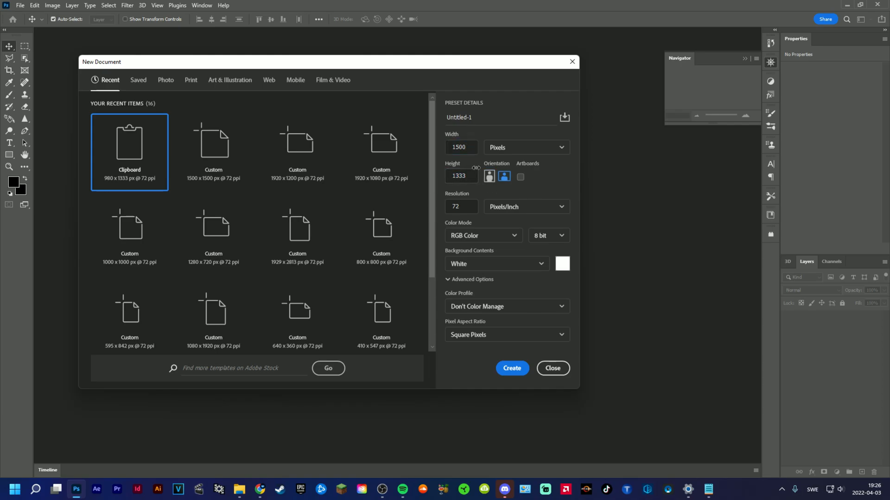
text(1500)
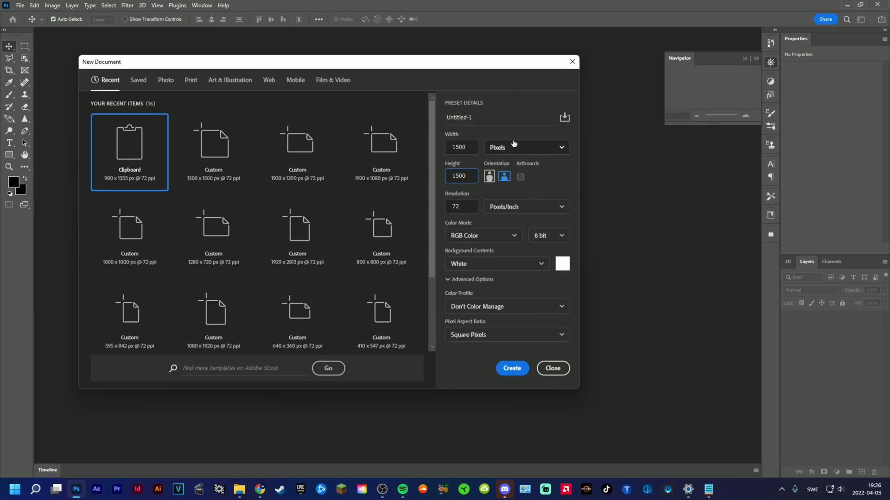
mouse_move(499, 148)
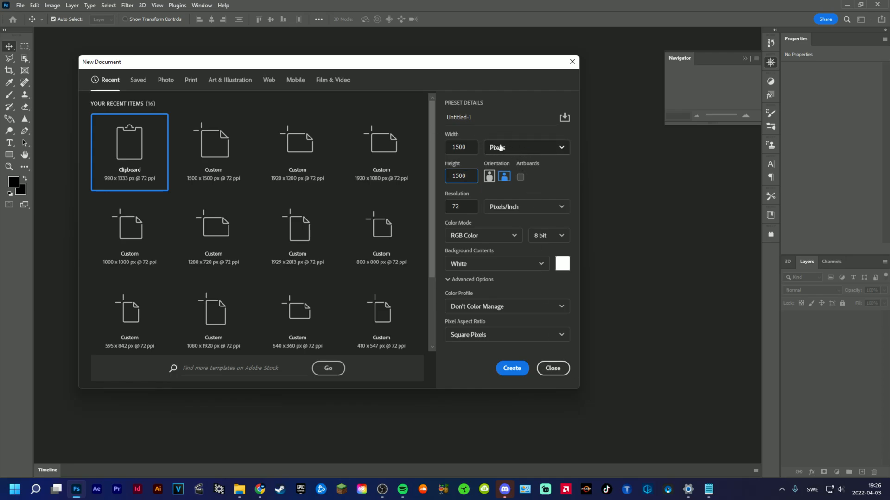
click(511, 368)
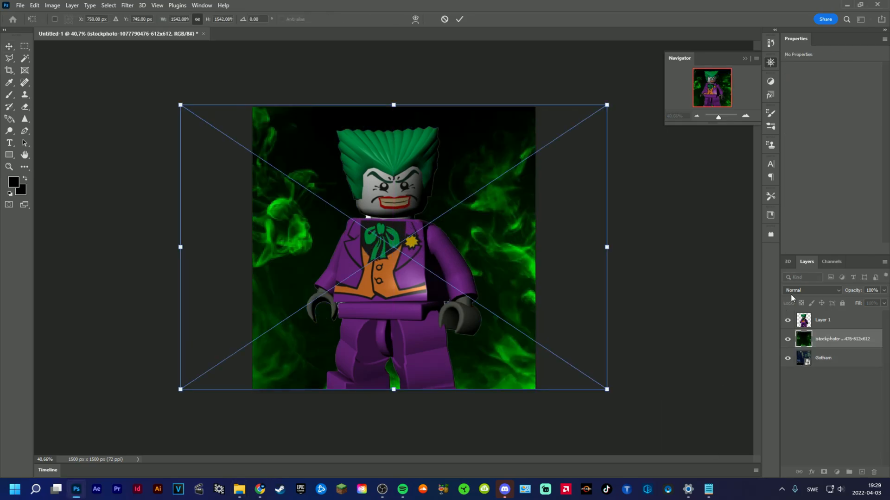
- Blend the first smoke layer with Lighten and the second with Screen over Gotham
click(813, 290)
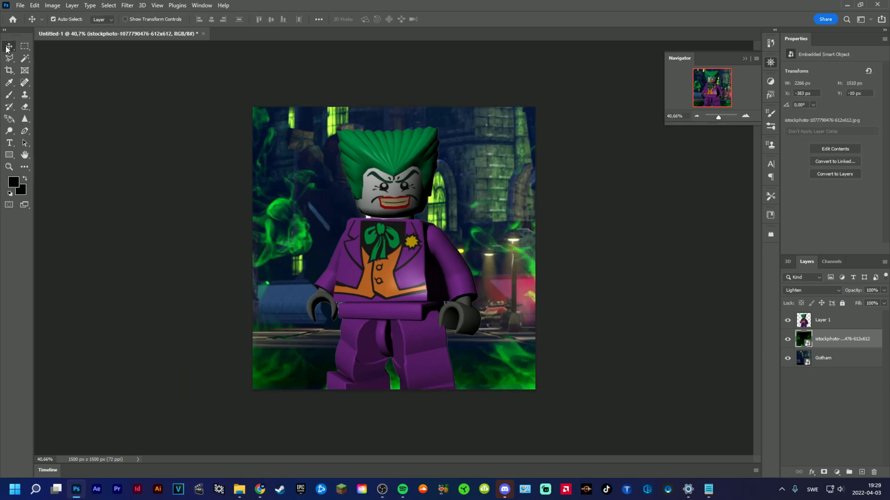
mouse_move(721, 378)
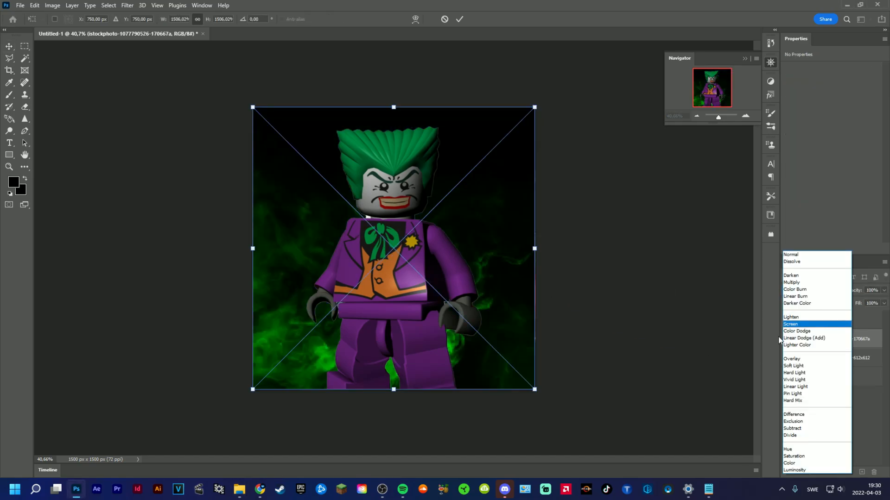
click(790, 317)
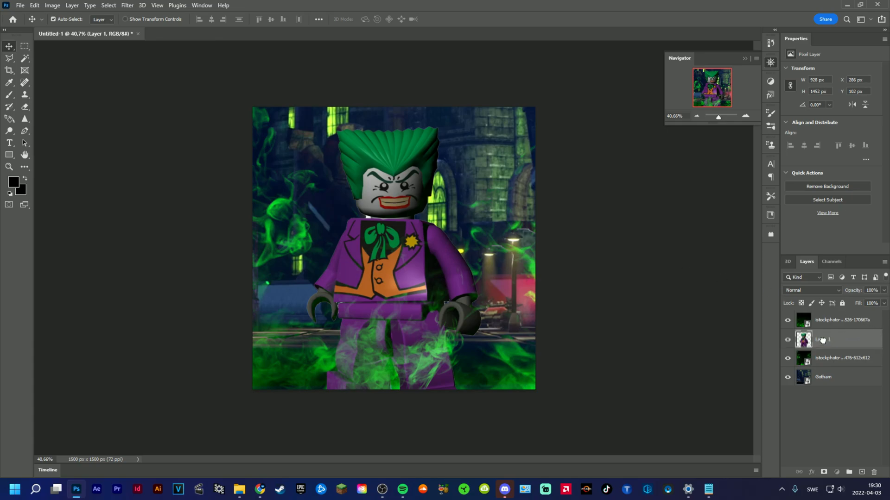
- Rename the figure's Layer 1 to 'Joker' from the Layers panel
right_click(823, 339)
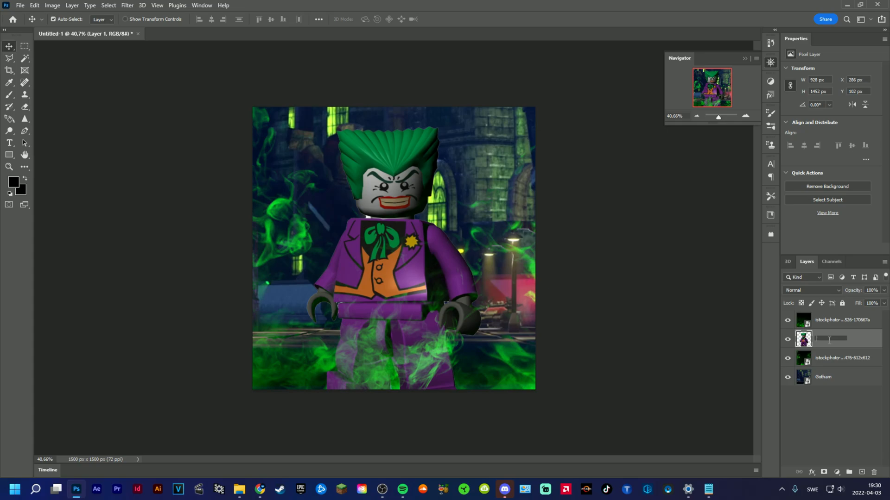
text(Joker)
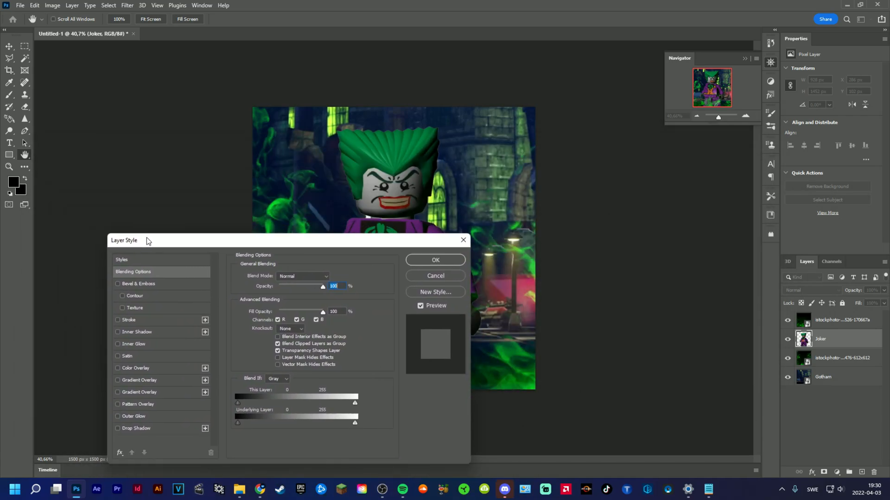
- Give the Joker layer a green Outer Glow with reduced spread and apply it
drag(123, 240, 554, 165)
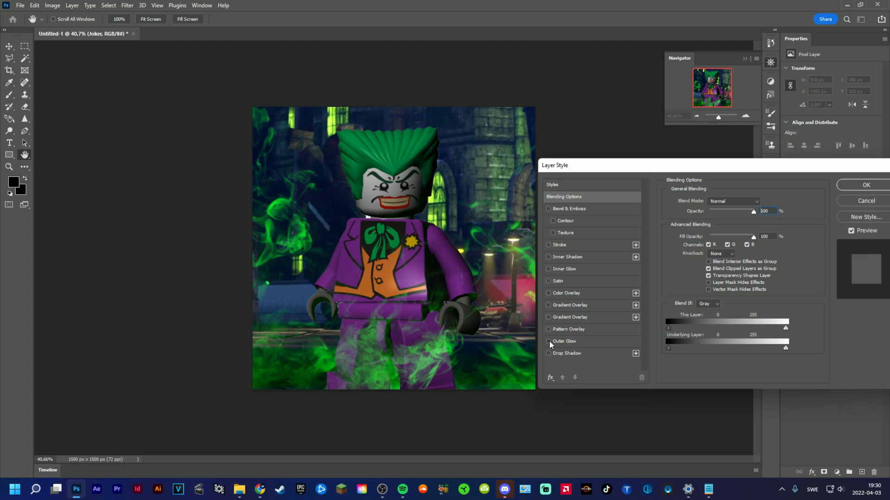
click(548, 341)
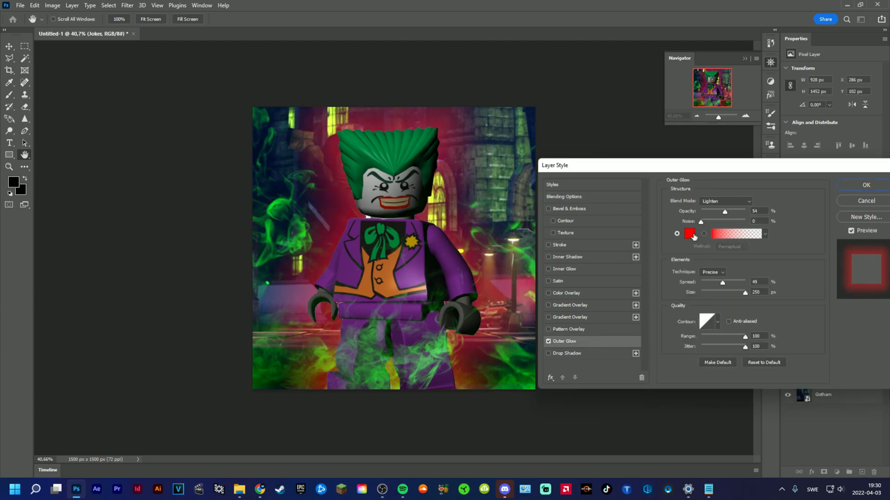
click(688, 233)
text(00c117)
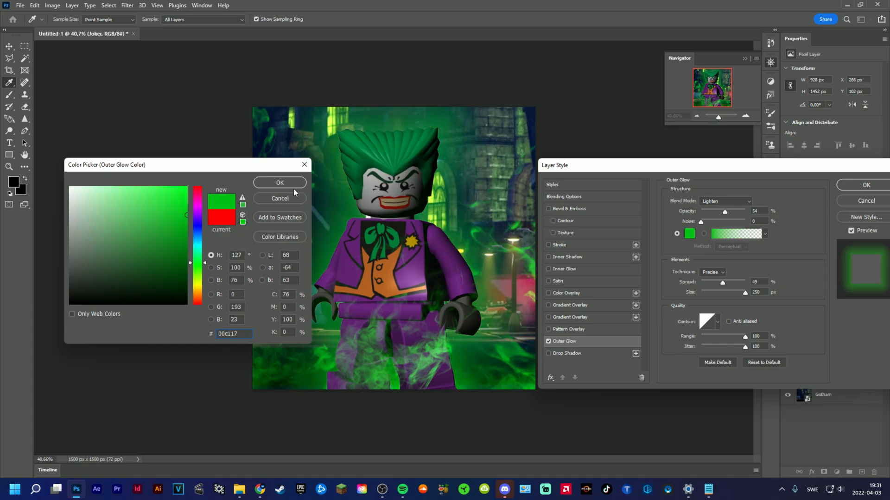
click(279, 183)
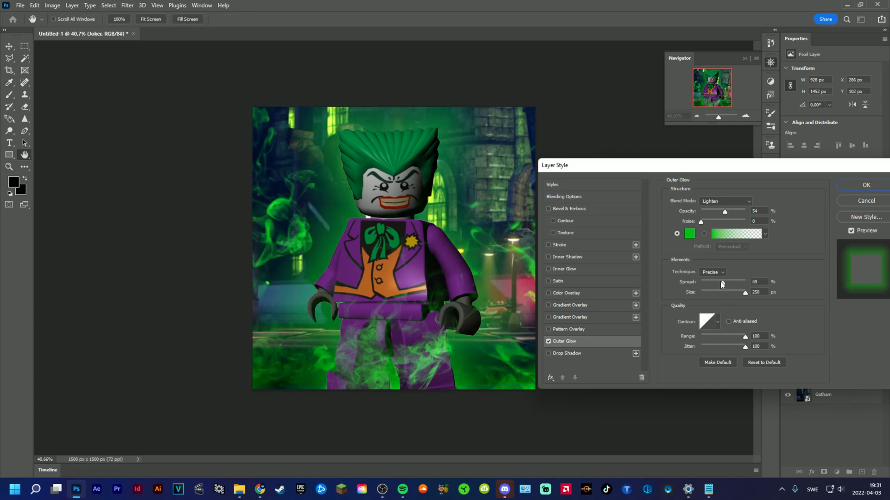
drag(745, 282, 710, 281)
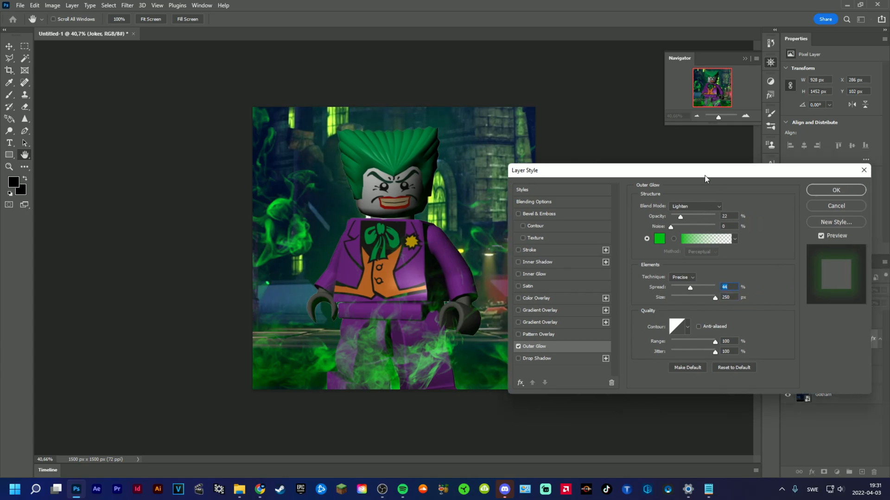
click(835, 190)
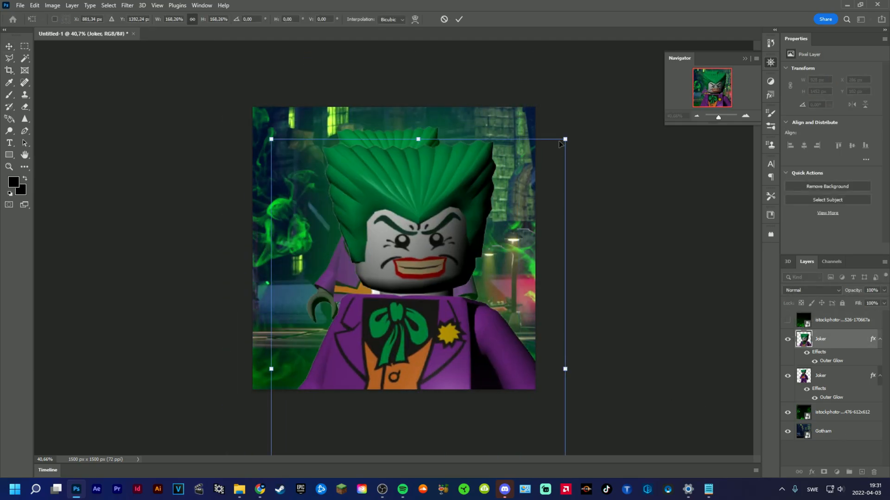
- Enlarge the duplicated Joker copy well past the canvas and commit the transform
drag(564, 140, 636, 101)
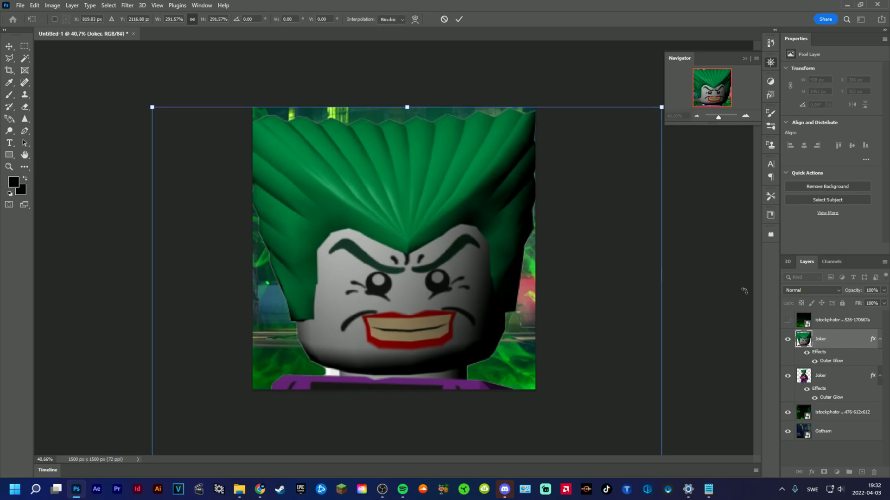
click(812, 290)
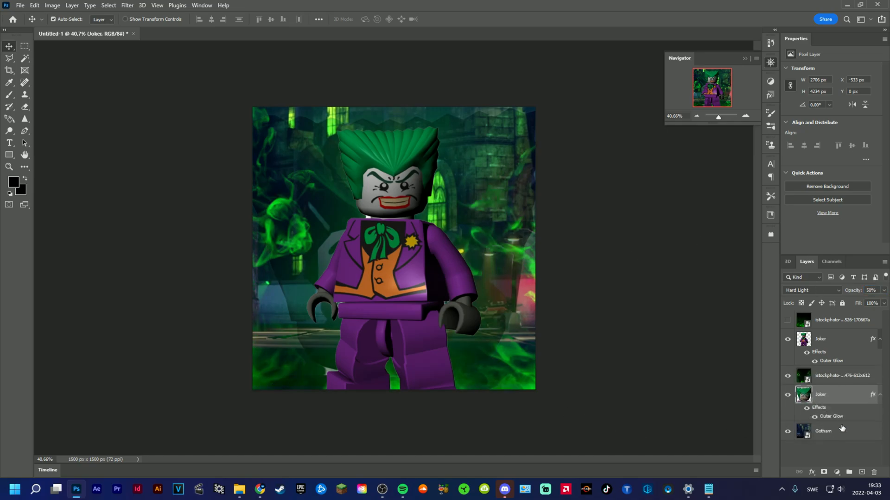
mouse_move(653, 326)
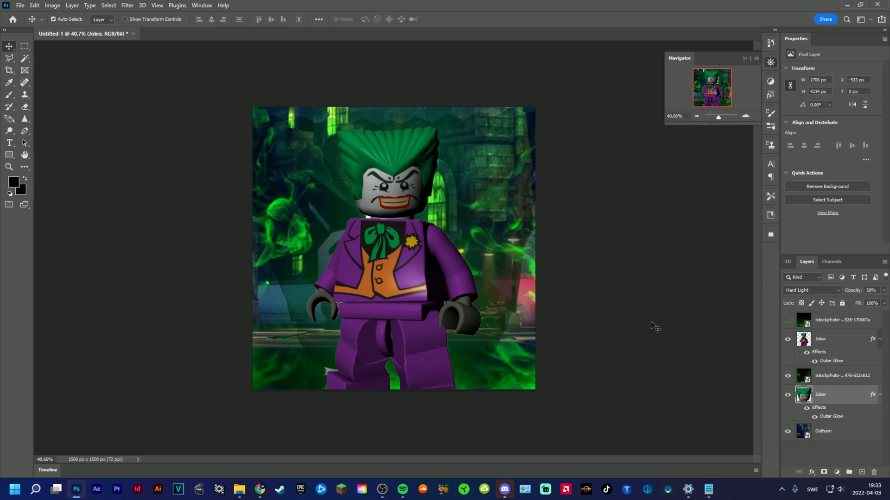
mouse_move(849, 353)
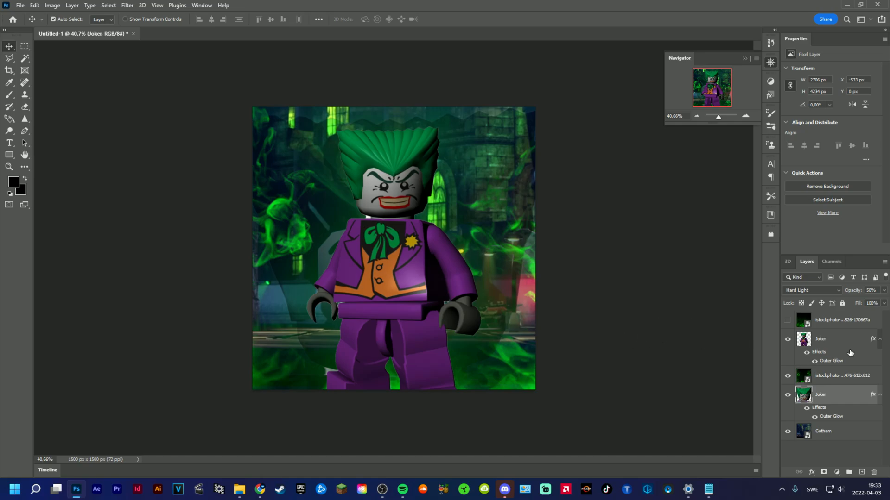
- Set the Joker's Gradient Overlay to Difference blending at 100% opacity and apply
double_click(820, 339)
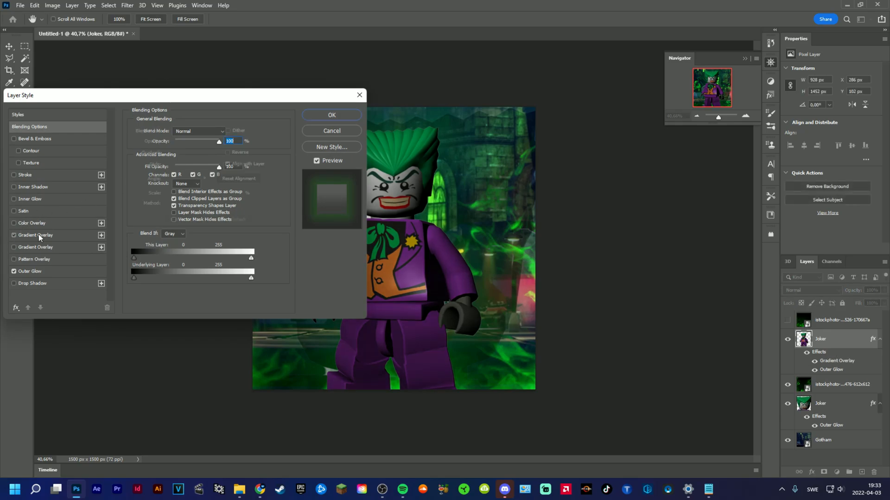
click(34, 234)
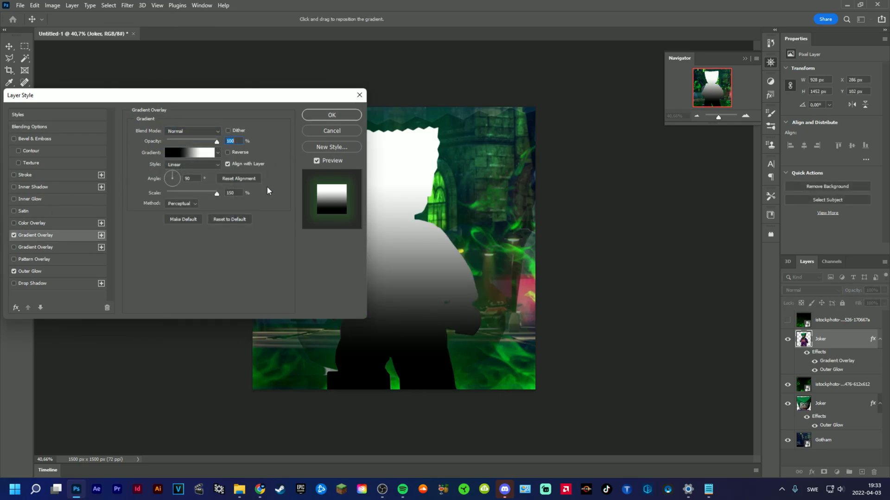
click(191, 131)
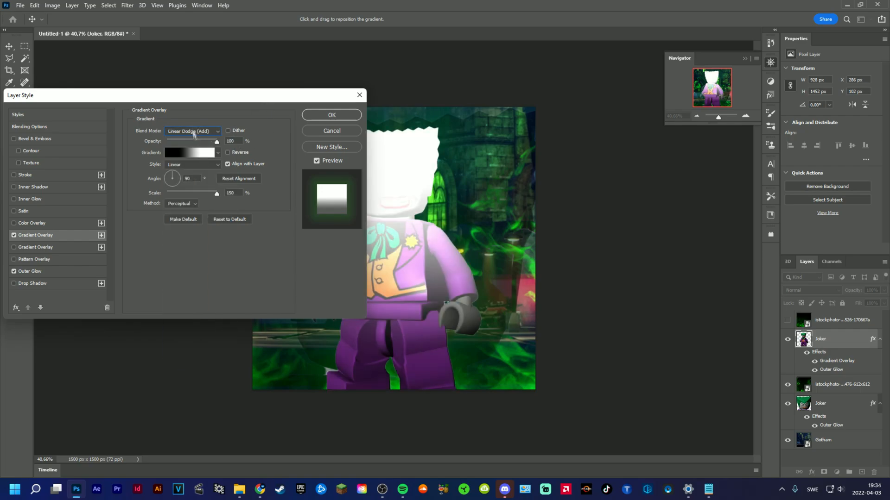
click(726, 145)
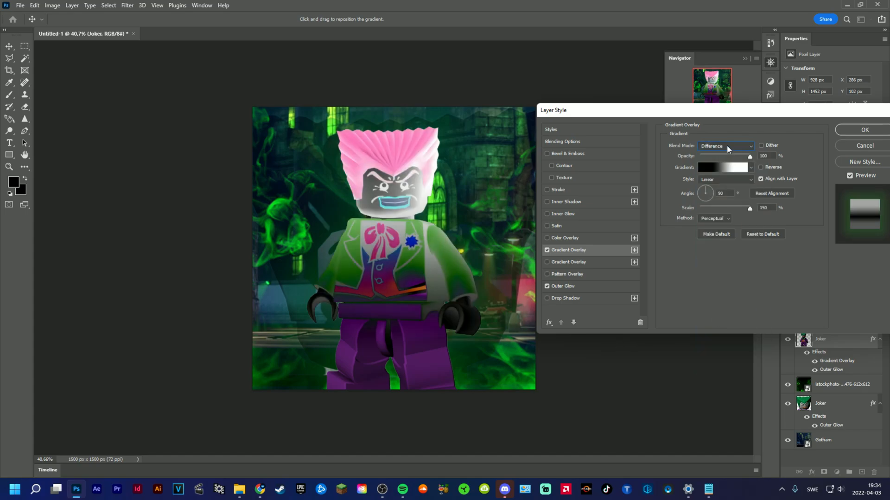
click(864, 129)
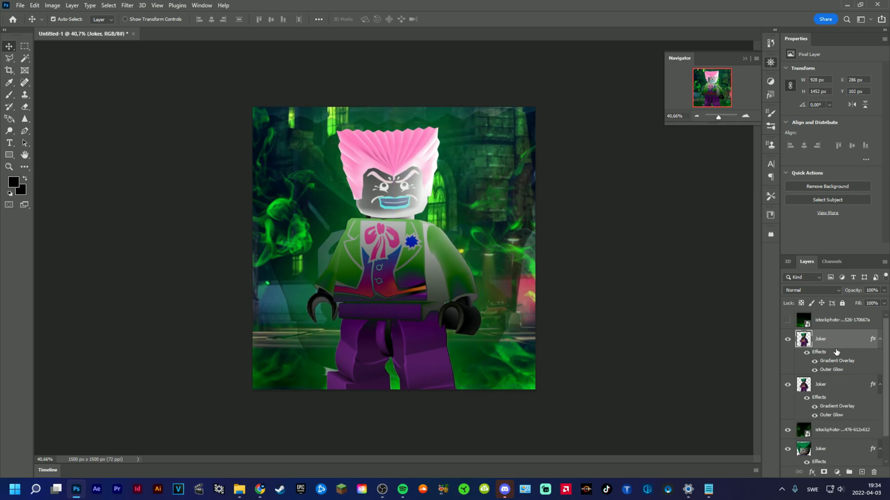
- Reverse the gradient overlay direction on the Joker layer and close the style dialog
double_click(819, 339)
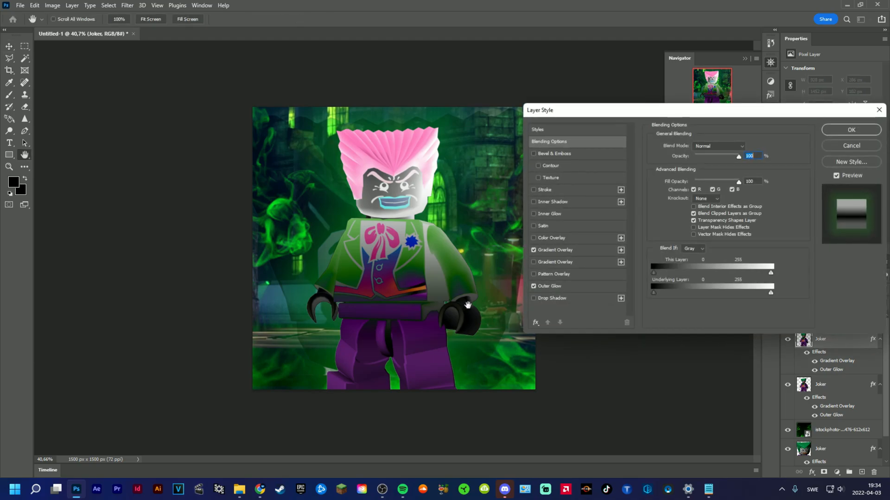
click(554, 250)
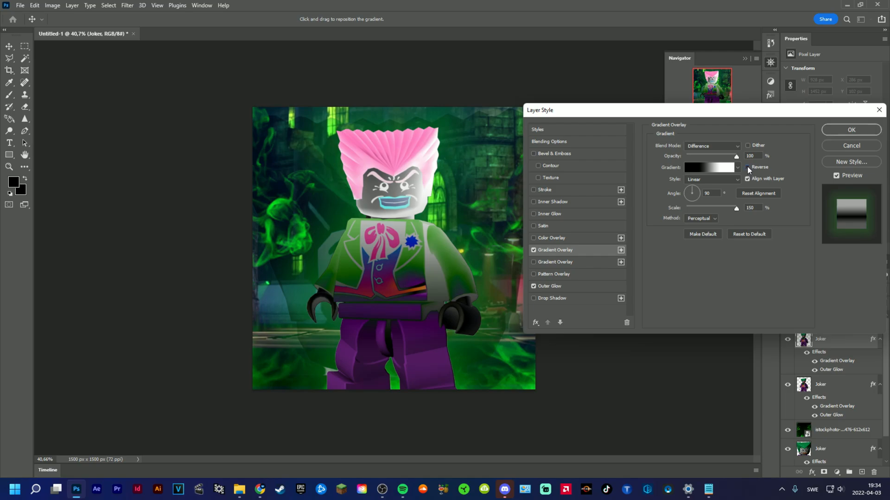
click(747, 167)
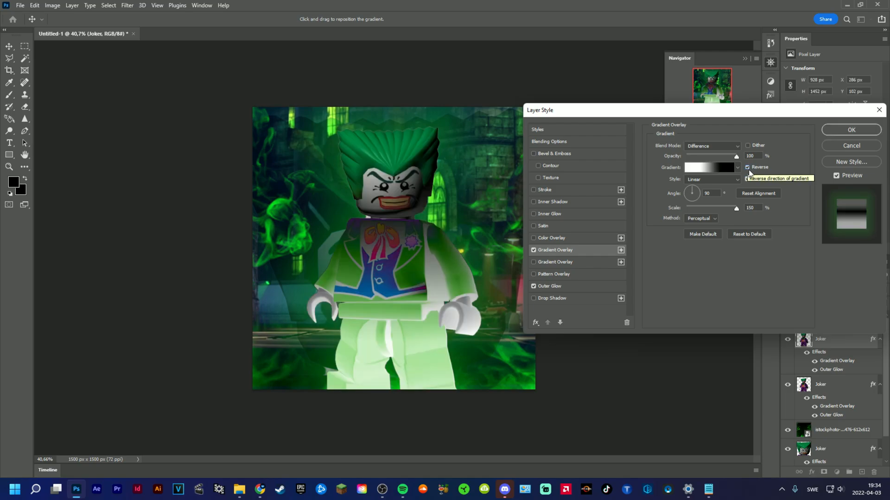
click(850, 130)
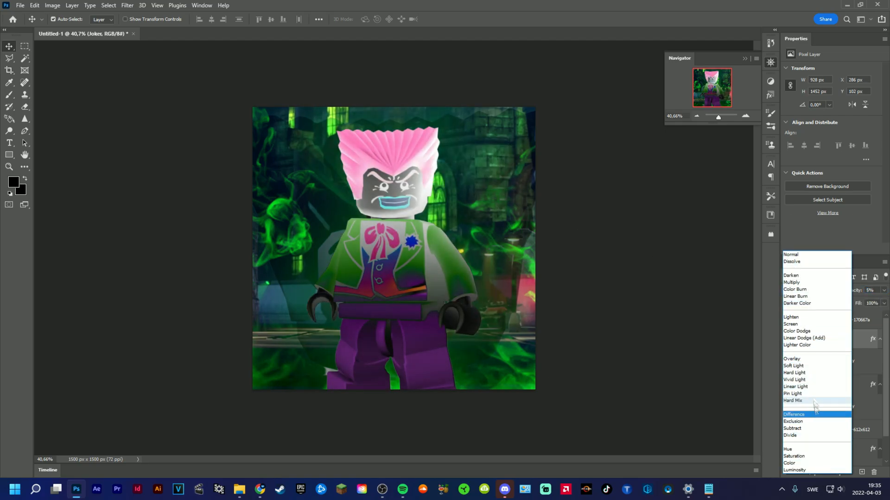
- Try Difference, Subtract, Hard Light and Divide on the duplicate Joker, settling on Hue
click(794, 414)
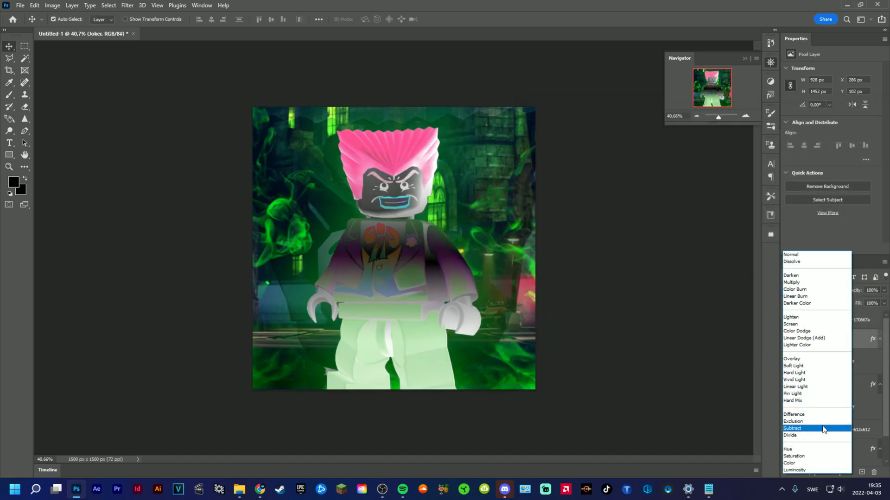
click(794, 471)
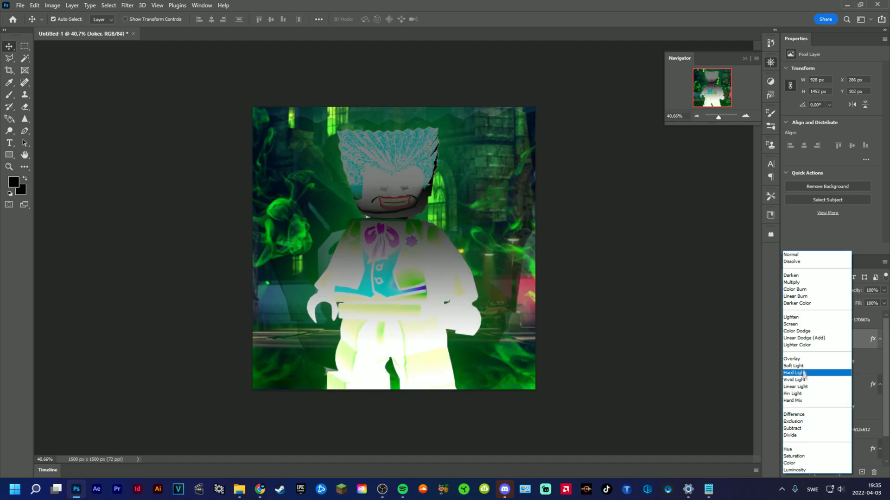
click(797, 345)
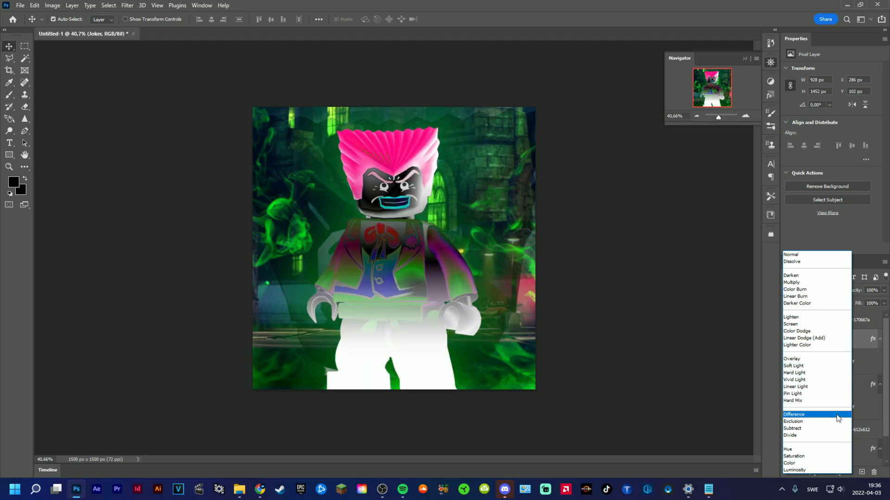
click(790, 436)
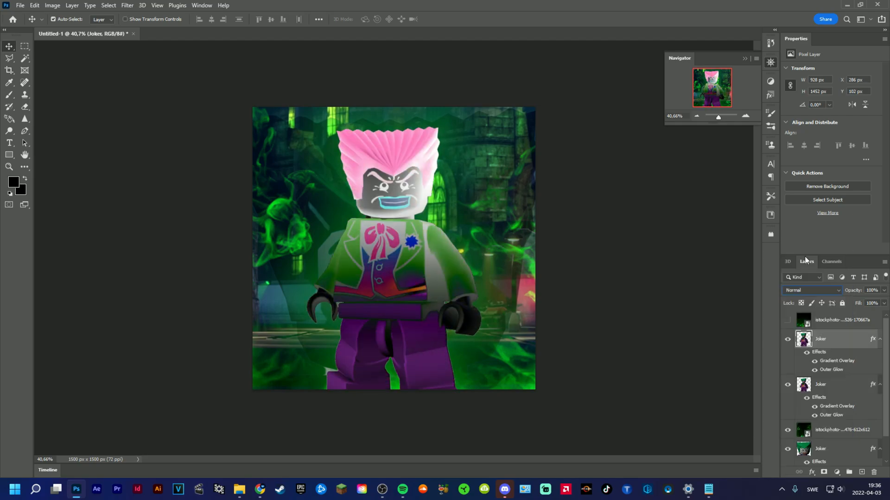
click(812, 290)
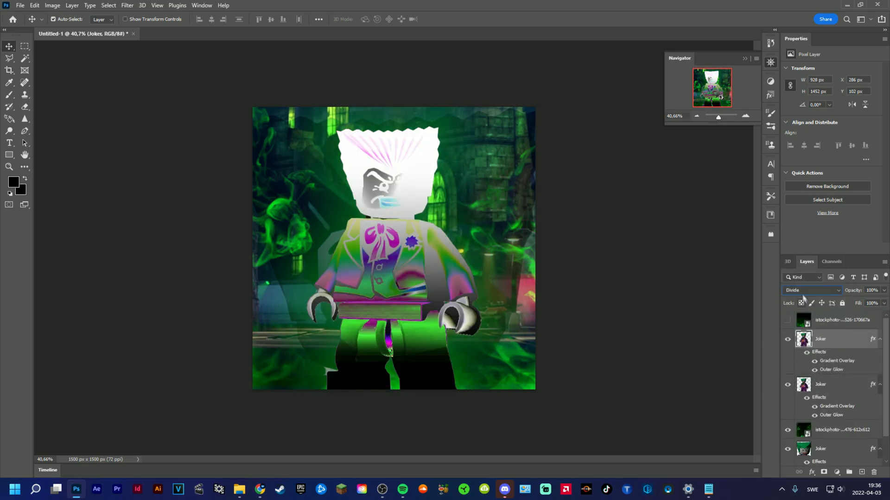
click(811, 290)
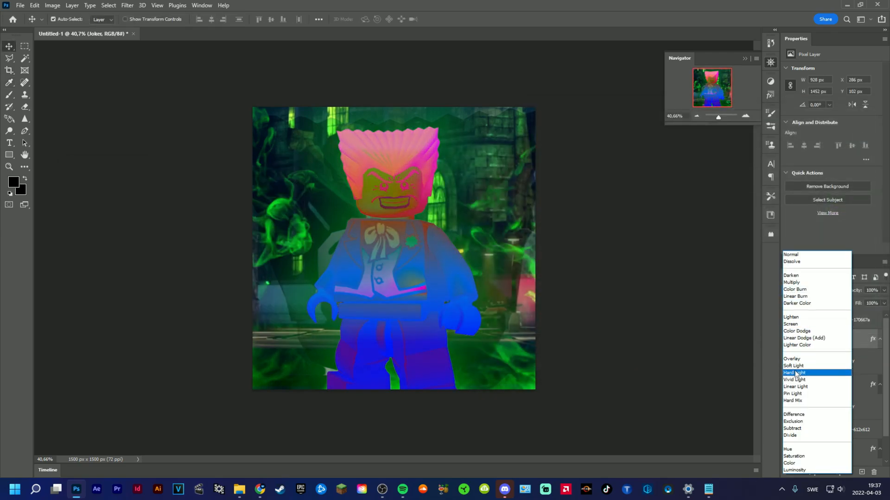
click(791, 448)
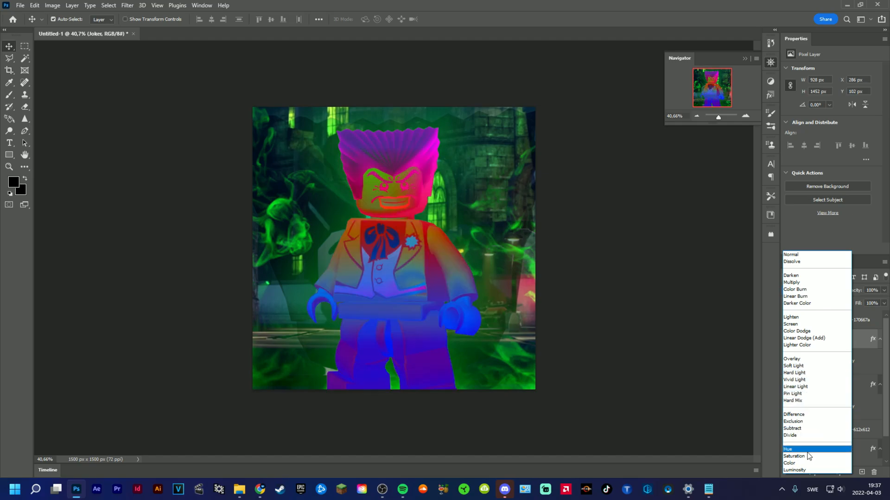
click(795, 421)
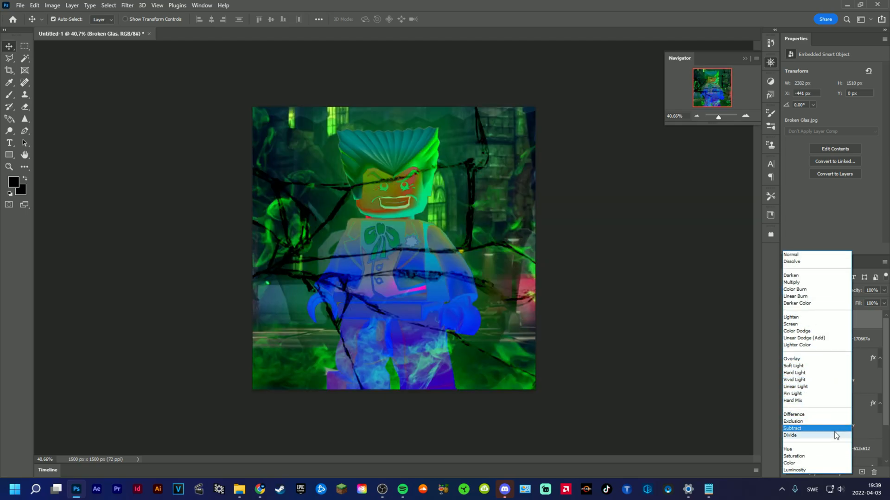
- Blend the broken-glass crack layer with Subtract
click(793, 428)
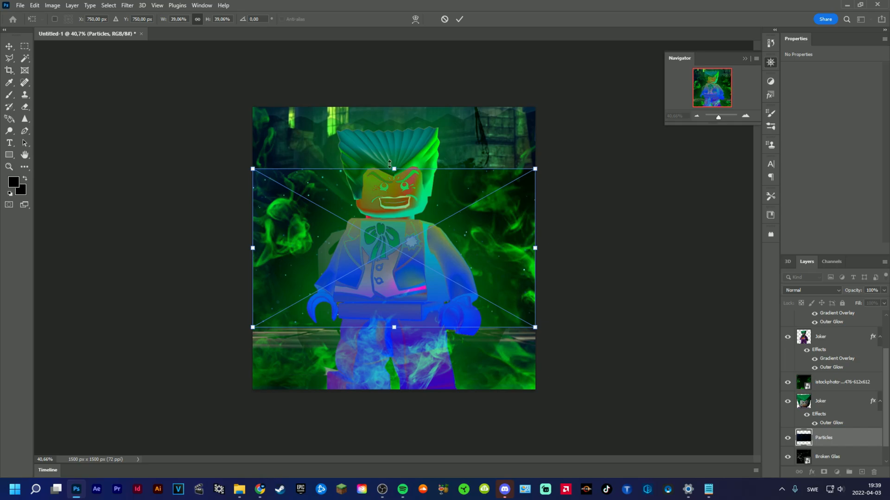
- Scale the Particles layer up to cover the whole canvas
drag(534, 327, 644, 390)
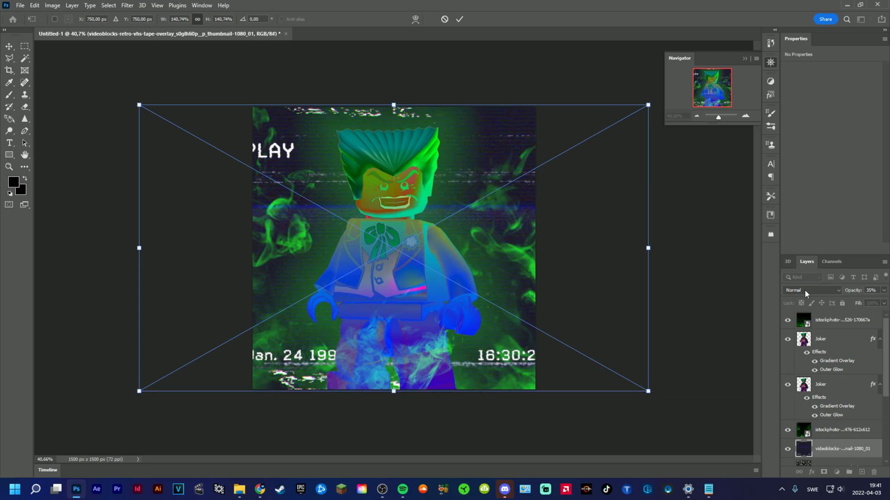
- Try Vivid Light and Hue on the VHS overlay, then set it to Soft Light
click(813, 290)
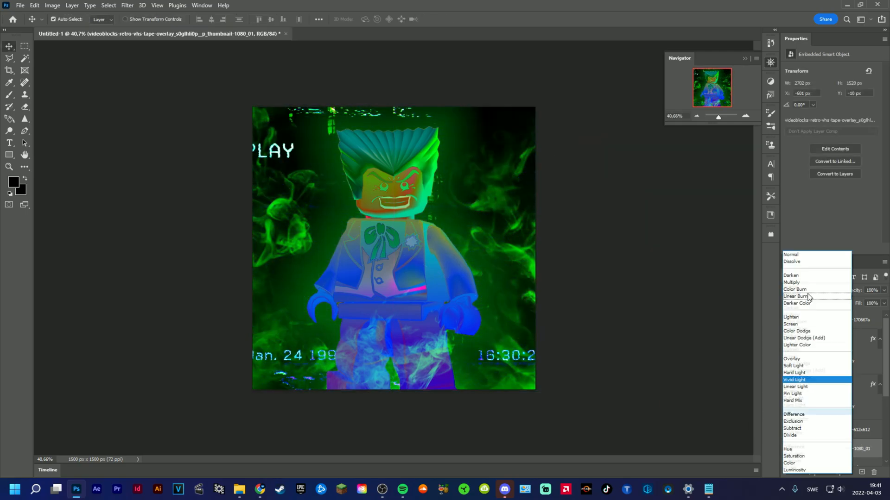
click(795, 414)
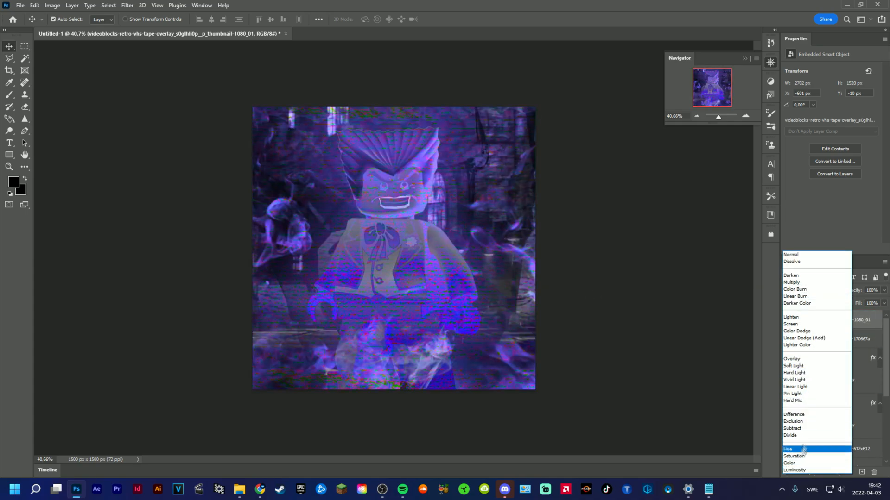
click(792, 359)
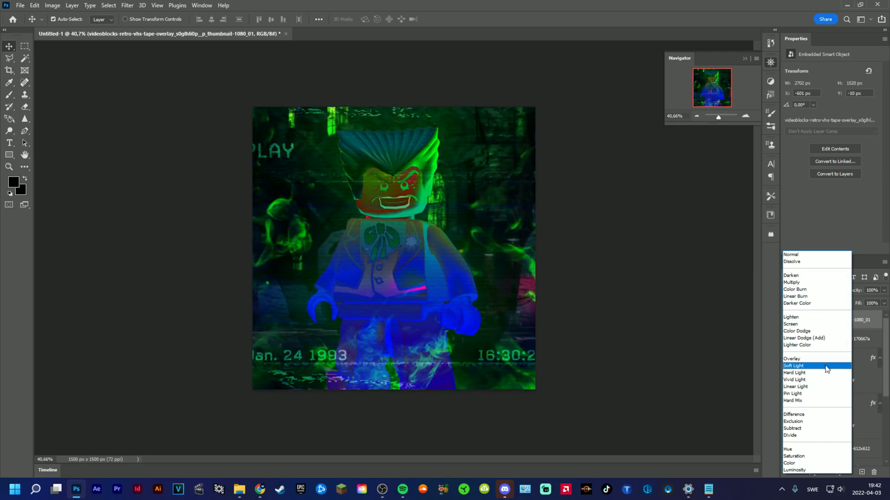
click(792, 357)
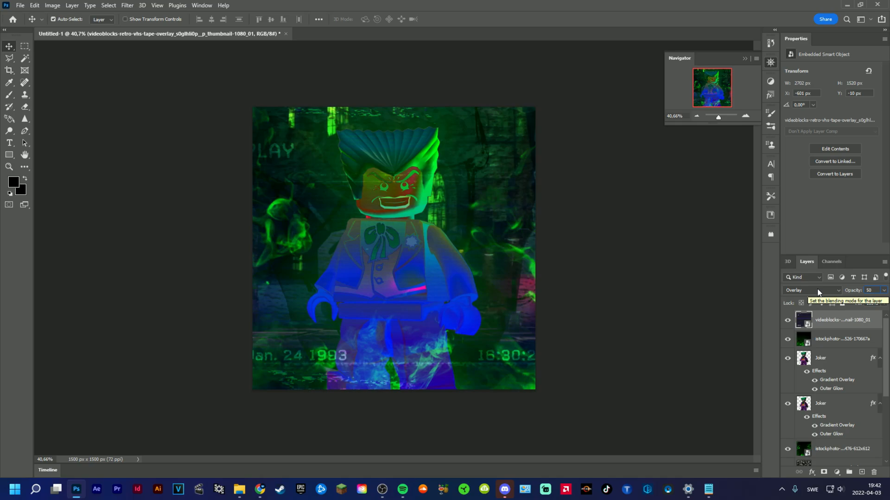
click(808, 290)
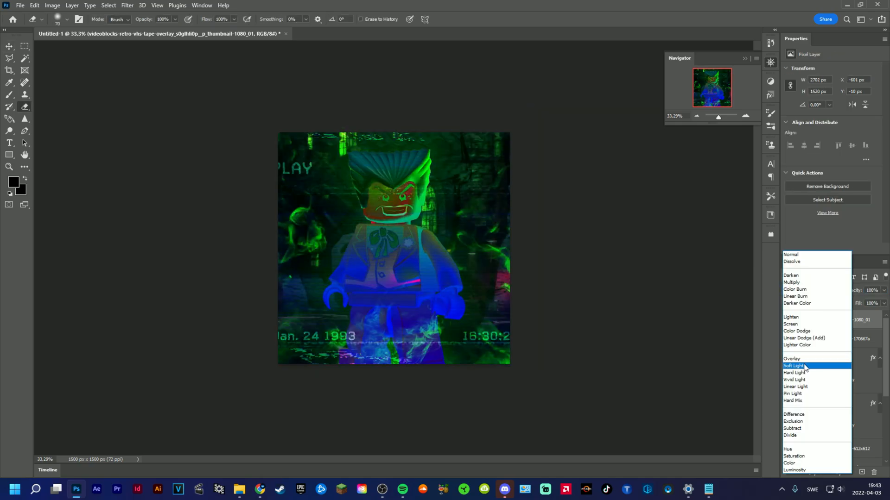
click(793, 365)
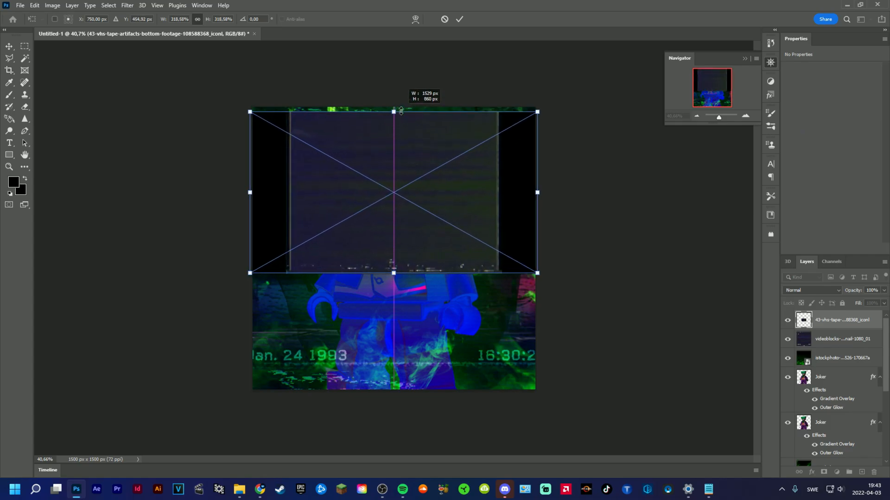
- Stretch the VHS artifacts overlay across the canvas and try a couple of blend modes so the PLAY / Jan. 24 1993 text shows
drag(395, 273, 387, 389)
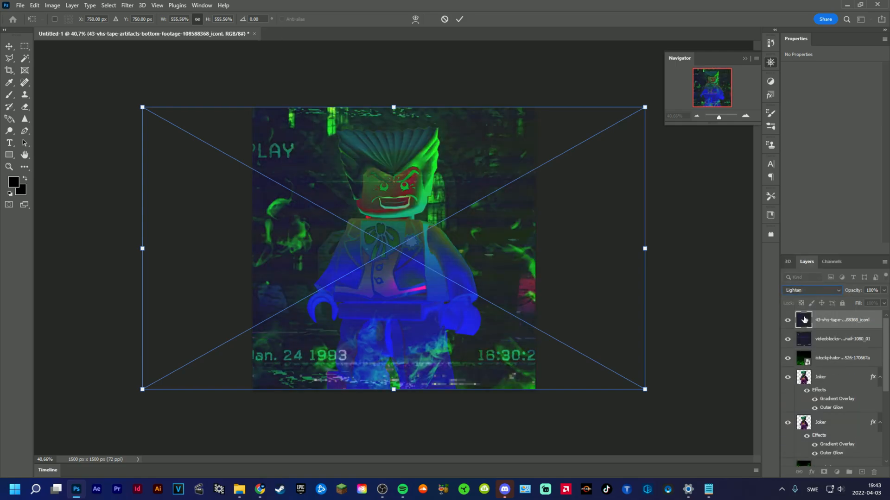
click(812, 290)
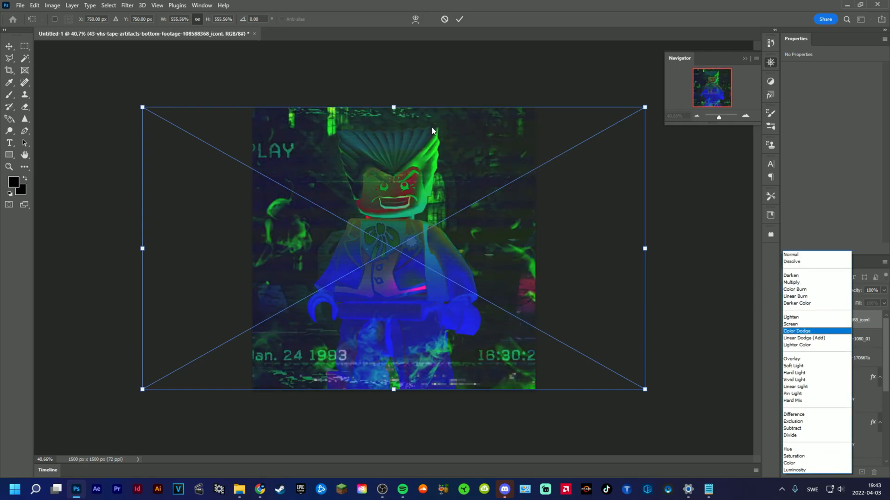
click(789, 317)
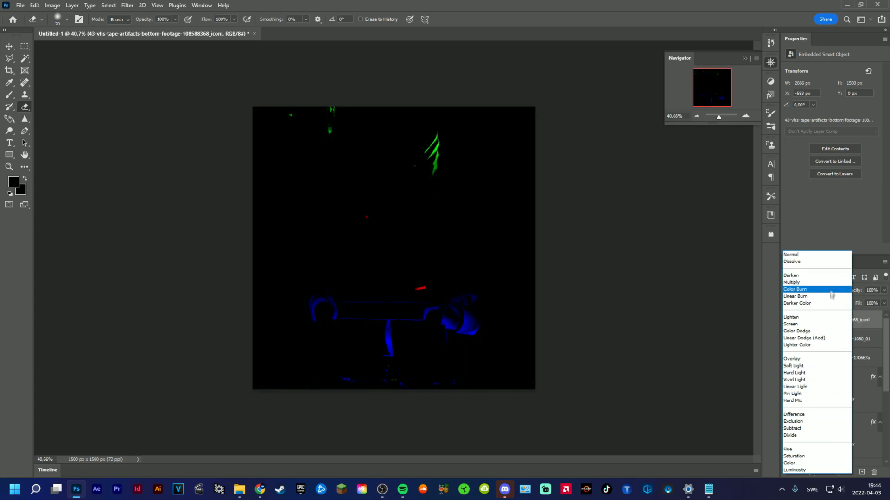
click(797, 331)
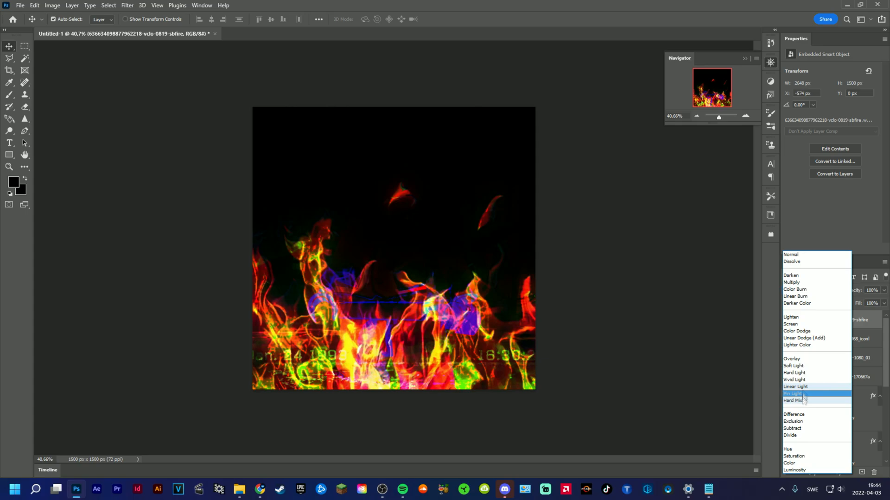
- Blend the fire layer in and give it a blue-to-green Gradient Overlay set to Overlay
click(795, 393)
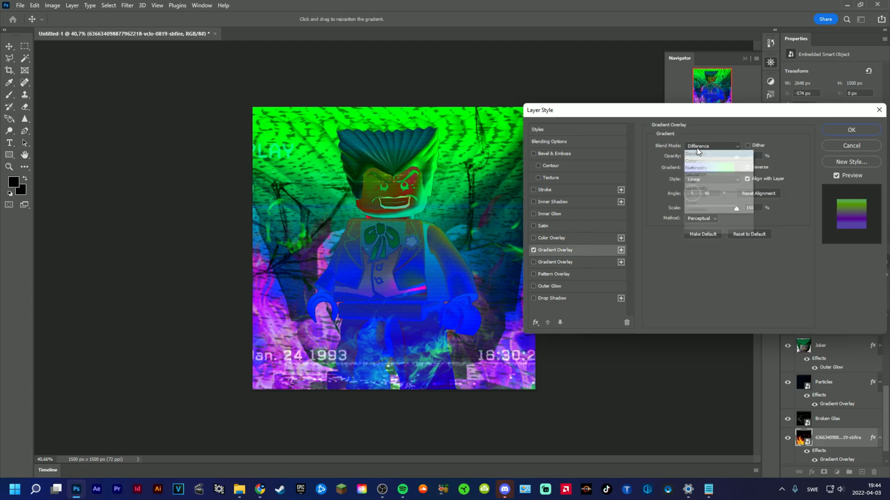
click(695, 146)
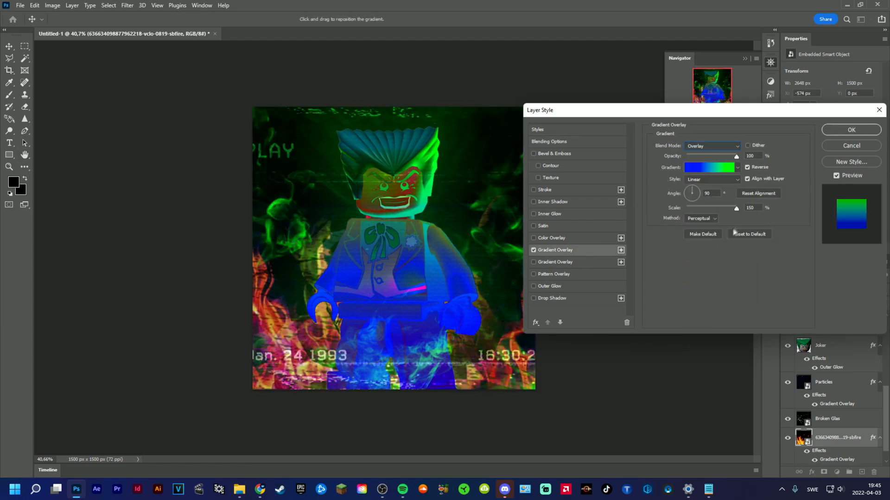
click(850, 130)
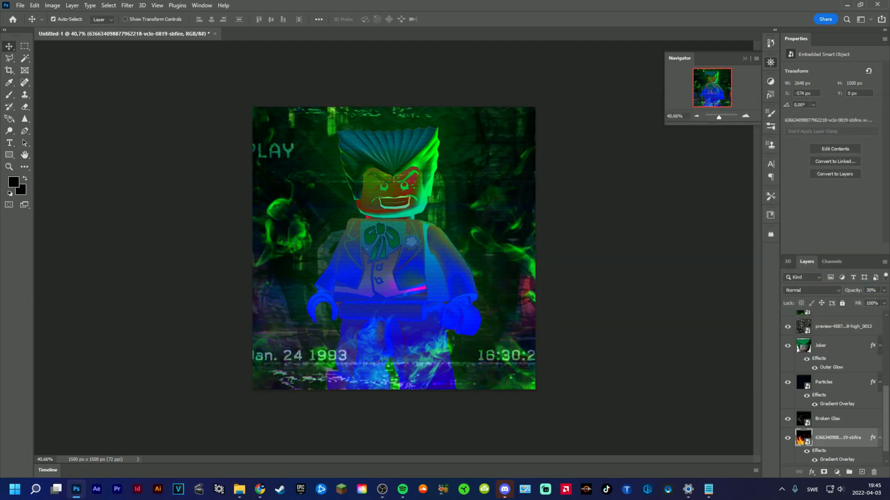
drag(718, 116, 716, 116)
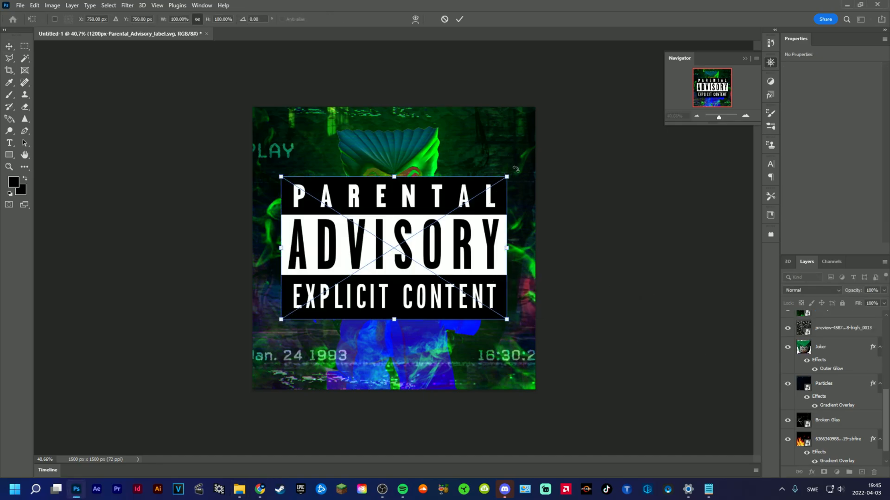
- Shrink the Parental Advisory label and move it into the cover's top-right corner
drag(505, 318, 337, 319)
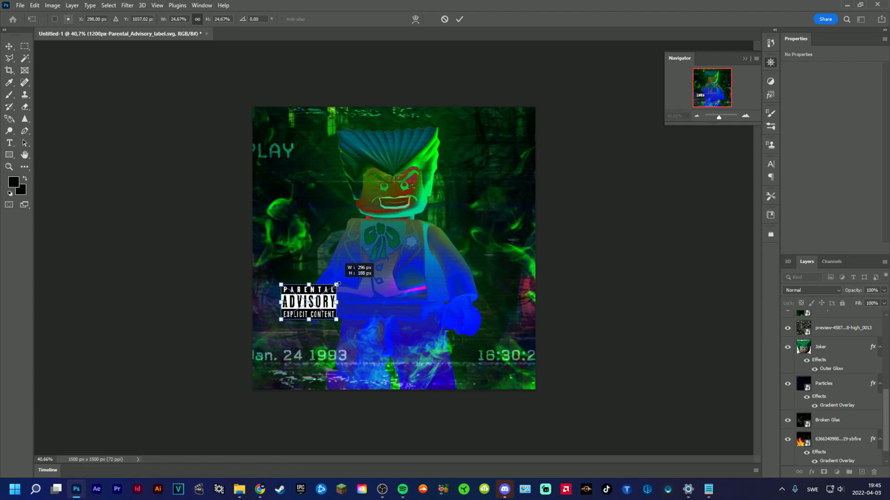
drag(307, 300, 500, 130)
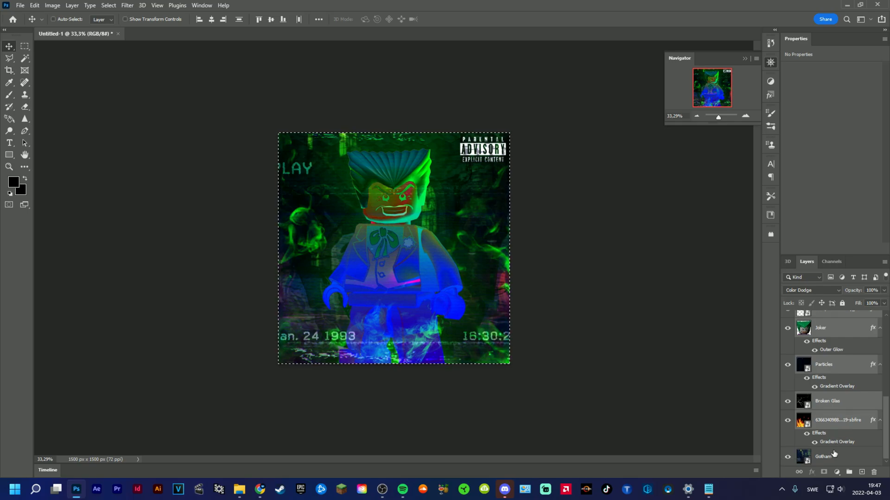
- Merge Visible on the selected layers to flatten the cover into one layer
right_click(823, 456)
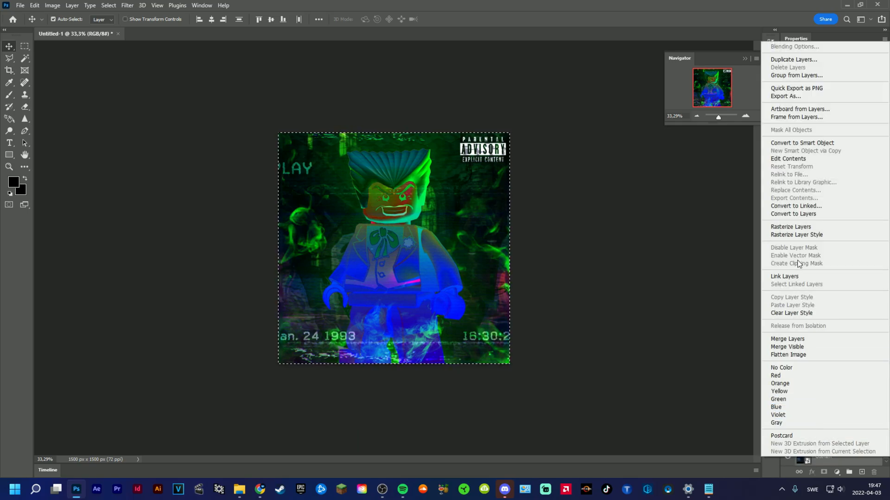
mouse_move(795, 347)
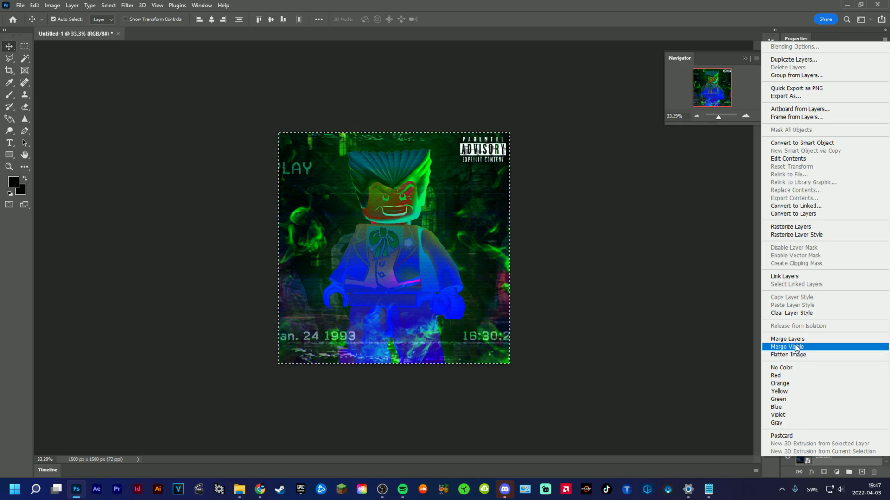
click(787, 347)
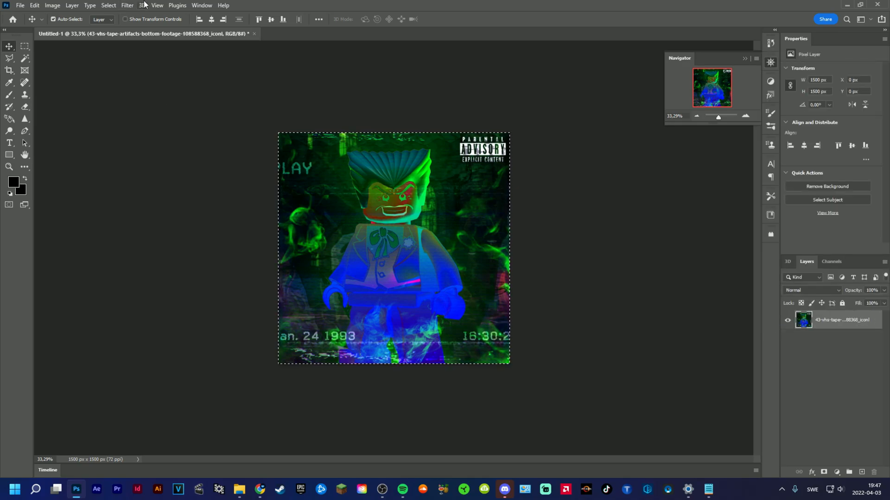
- Apply Add Noise at 20% Uniform over the merged cover
click(127, 6)
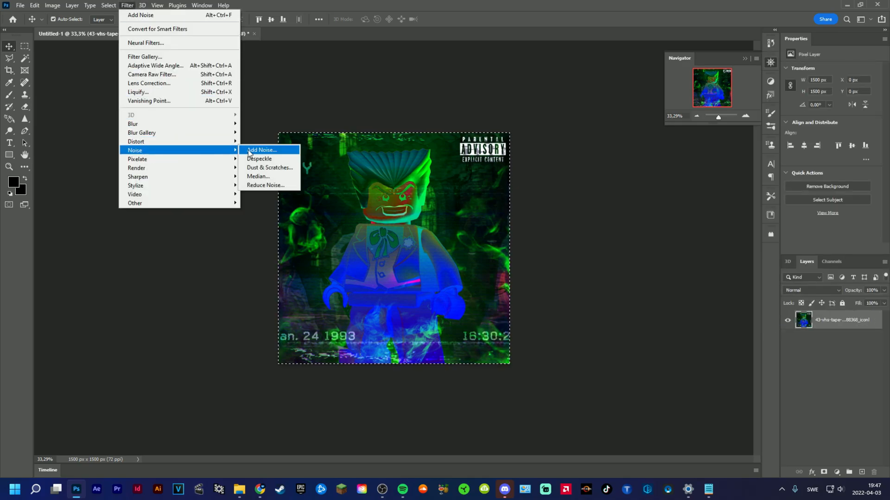
click(261, 150)
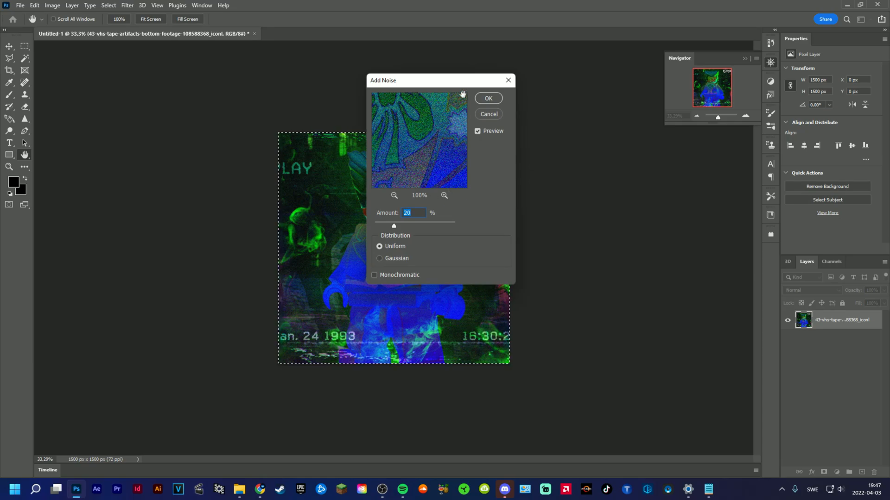
click(394, 196)
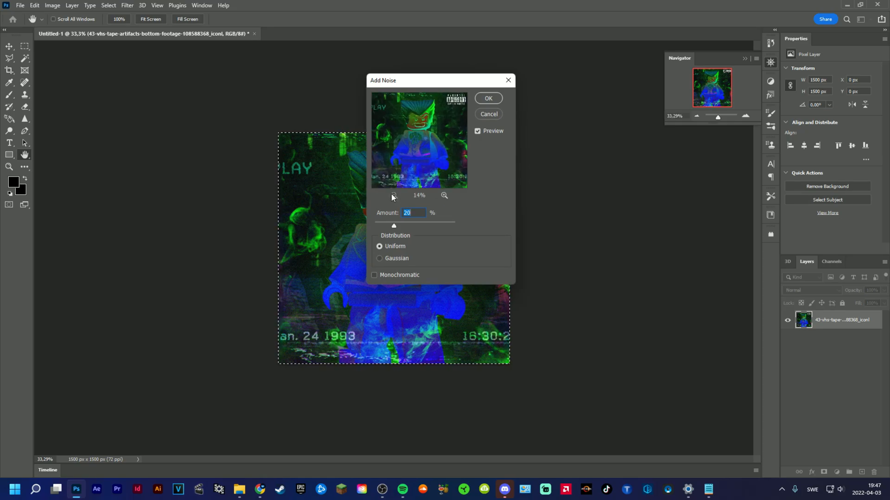
click(487, 98)
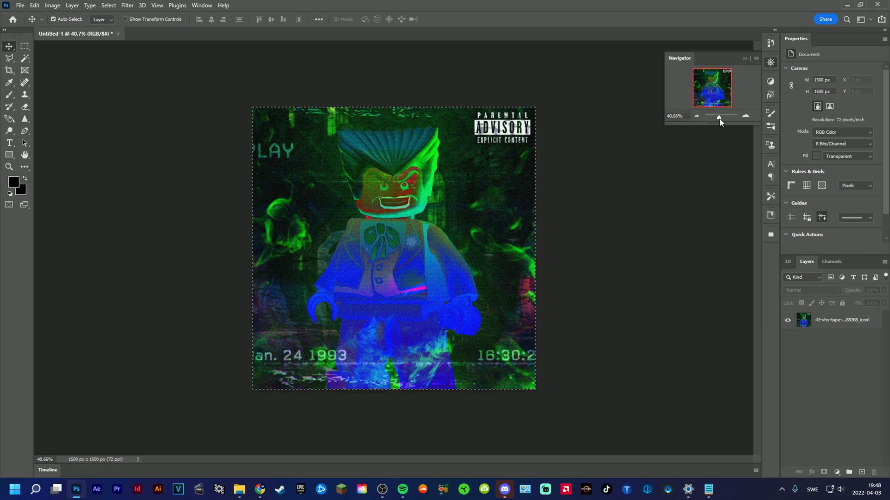
mouse_move(719, 117)
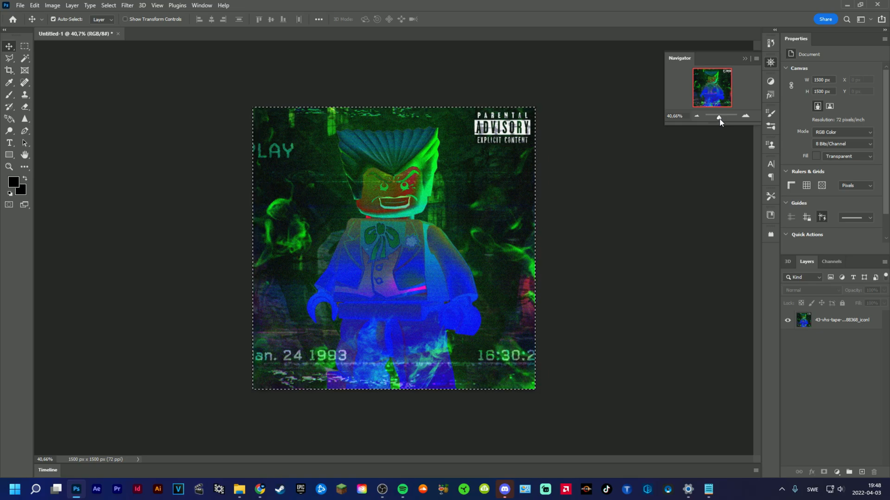
mouse_move(798, 278)
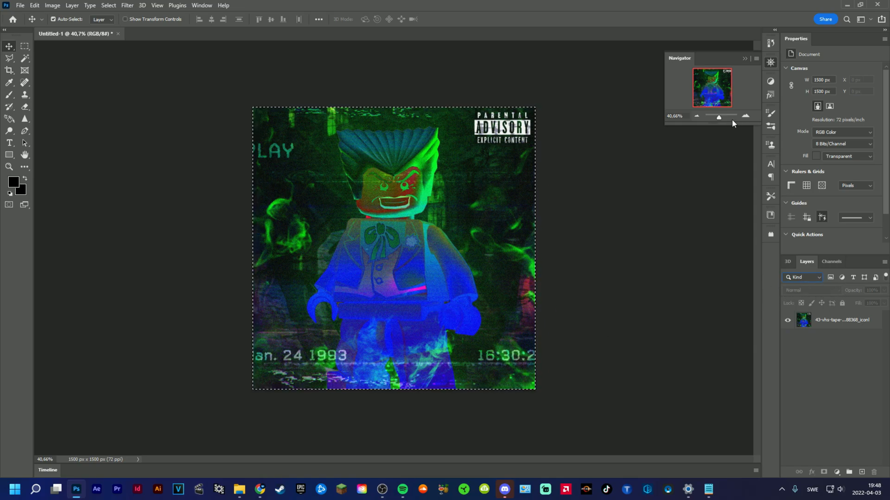
drag(718, 117, 716, 120)
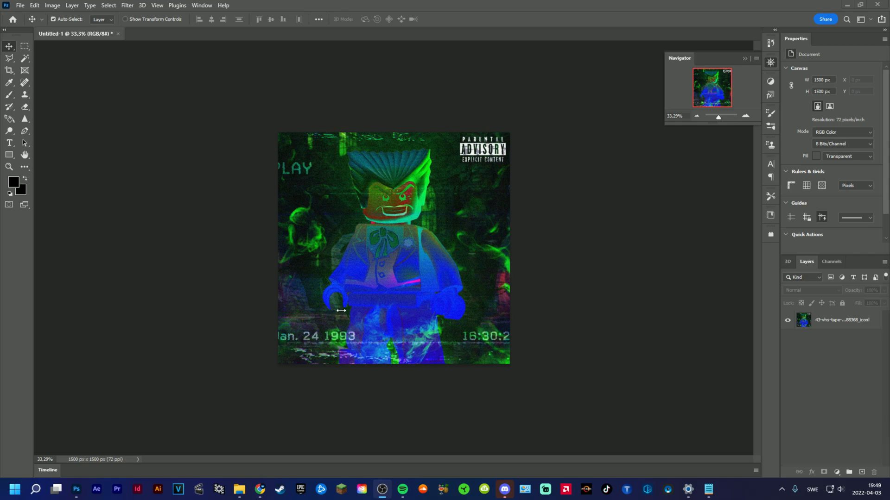
mouse_move(410, 222)
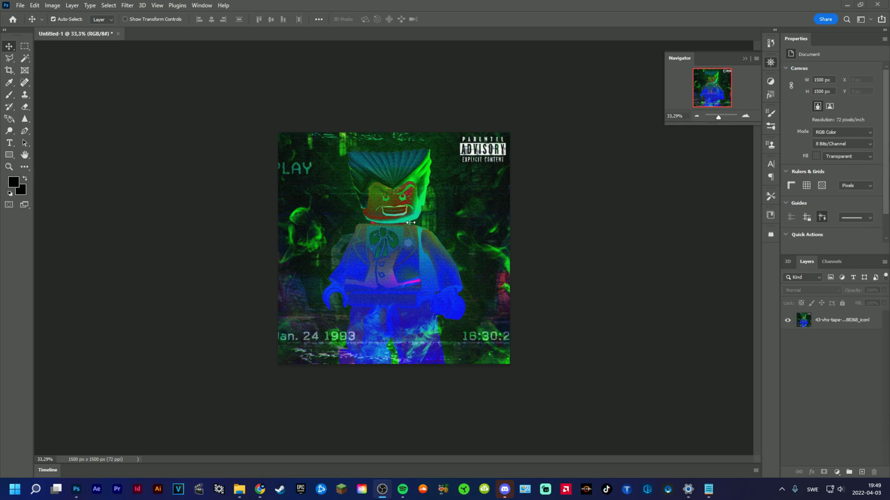
mouse_move(385, 317)
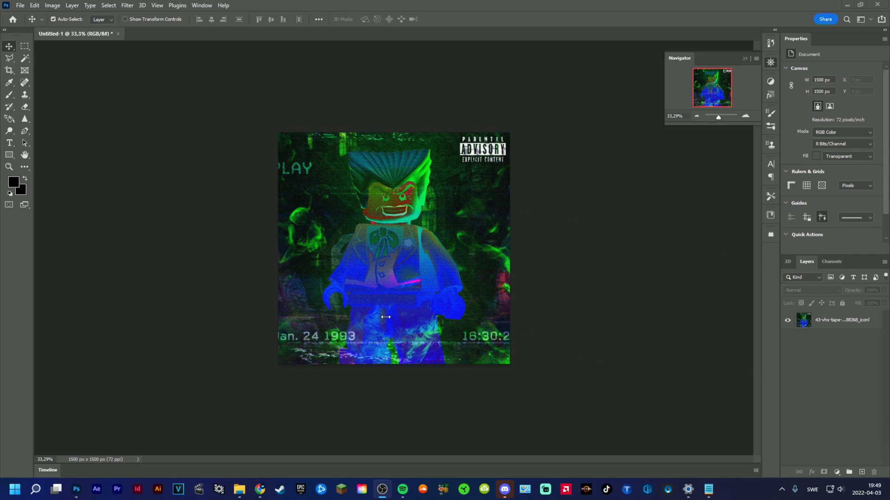